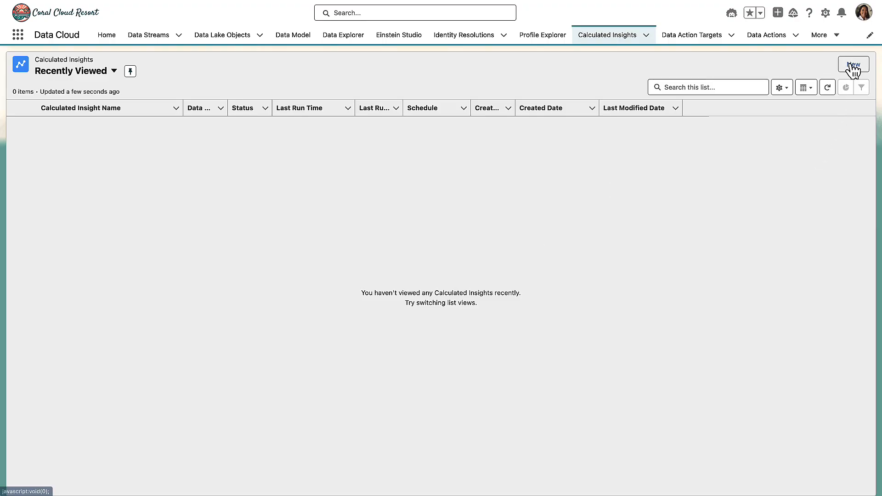
# Start a new standard calculated insight using the visual builder.
pyautogui.click(853, 64)
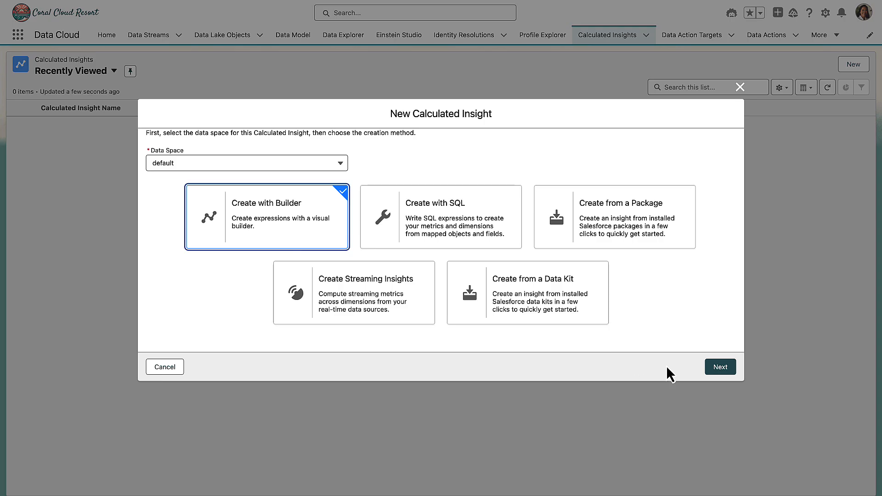
pyautogui.click(165, 367)
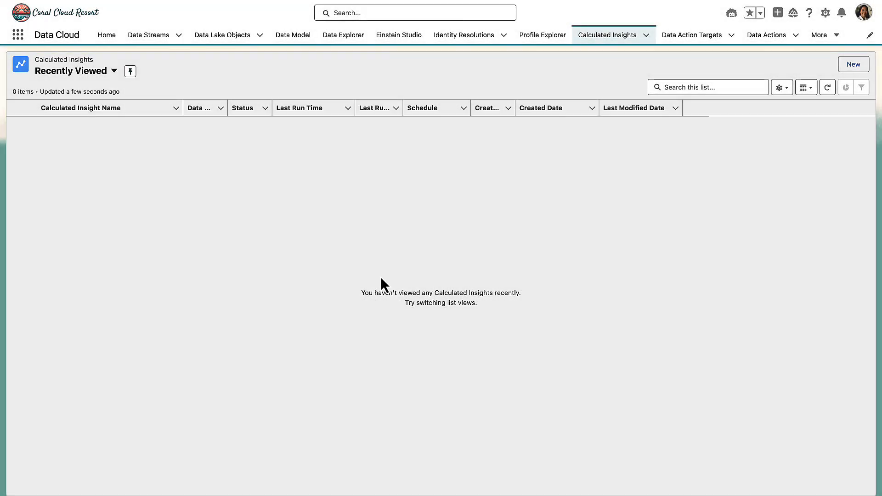
pyautogui.click(852, 63)
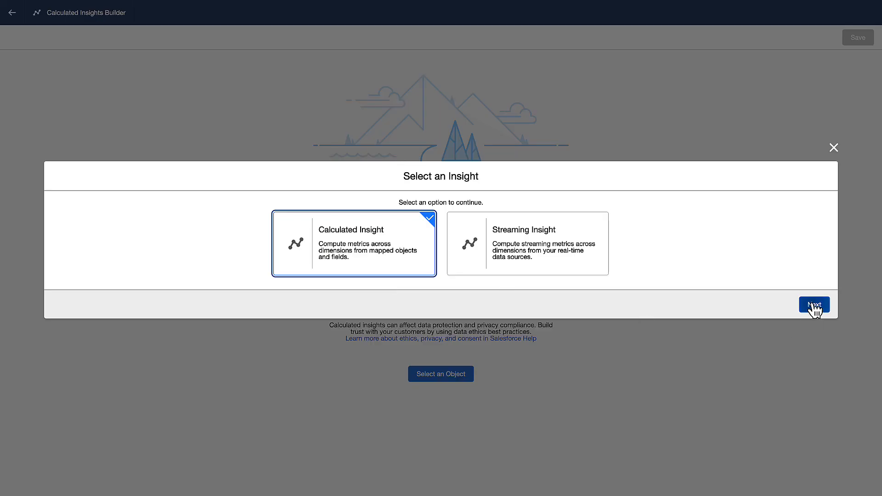
pyautogui.click(814, 304)
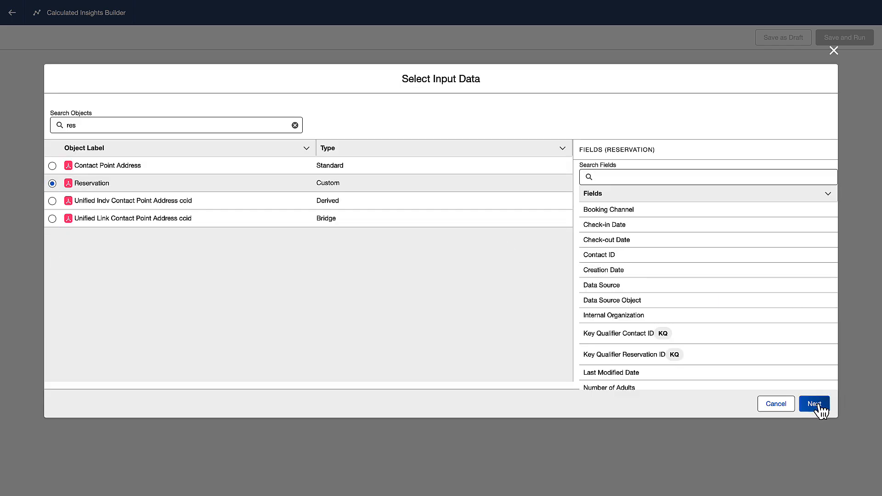
# Confirm Reservation as the insight's input data object.
pyautogui.click(813, 403)
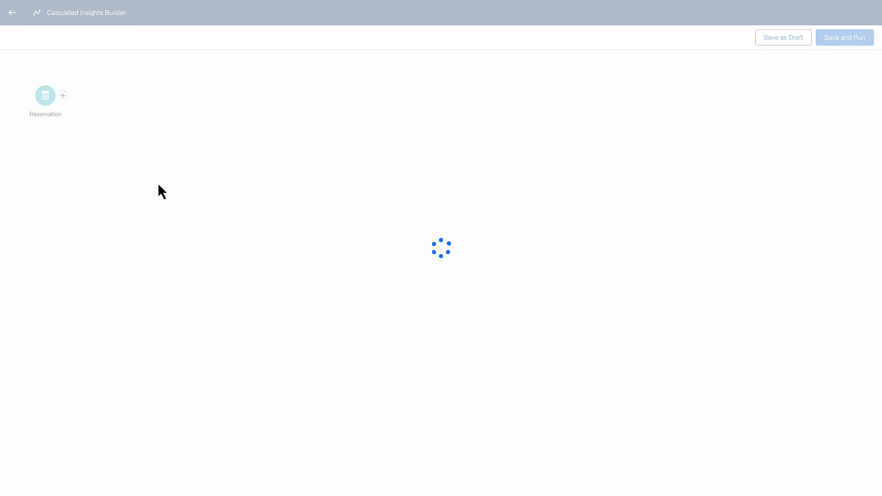
pyautogui.moveTo(271, 273)
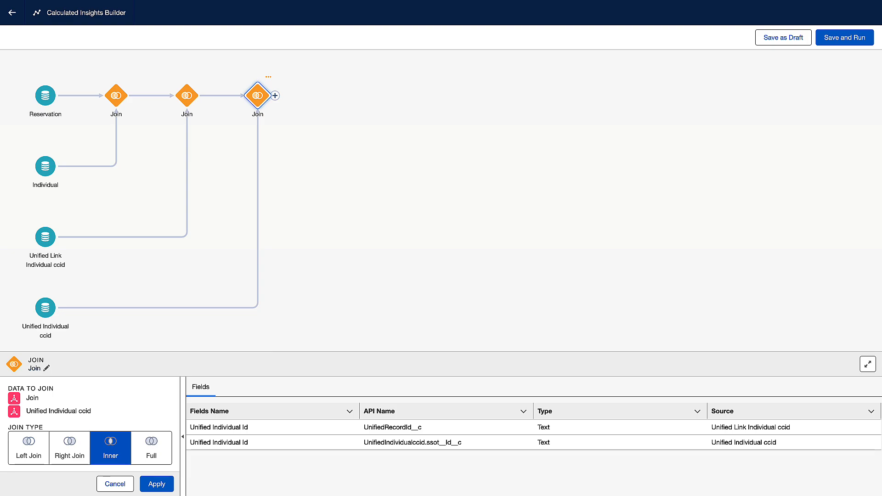
pyautogui.moveTo(265, 356)
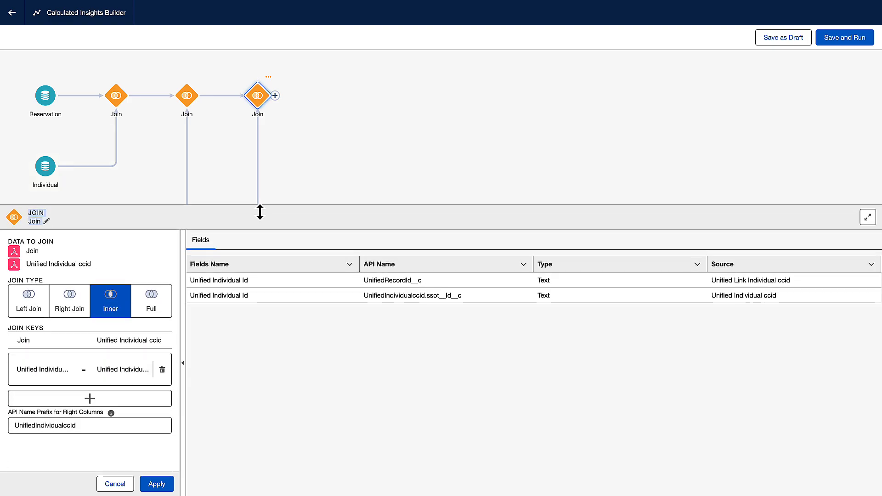
# Rename the three joins descriptively, e.g. 'Join to Unified Link Individual', and apply.
pyautogui.click(47, 220)
pyautogui.write('Join to Unified Individual')
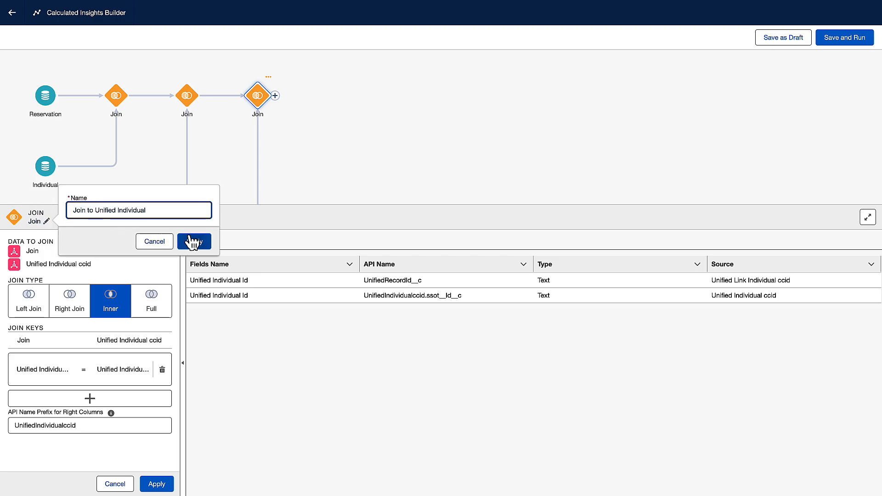
pyautogui.click(194, 241)
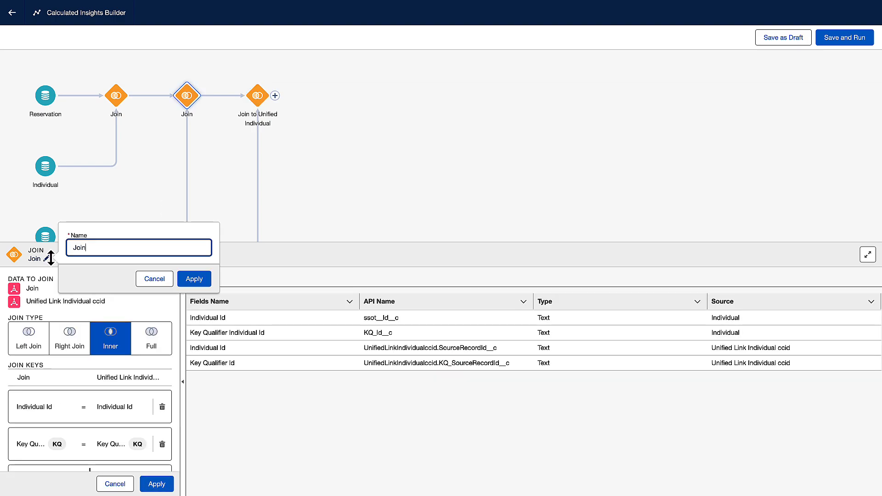
pyautogui.click(194, 278)
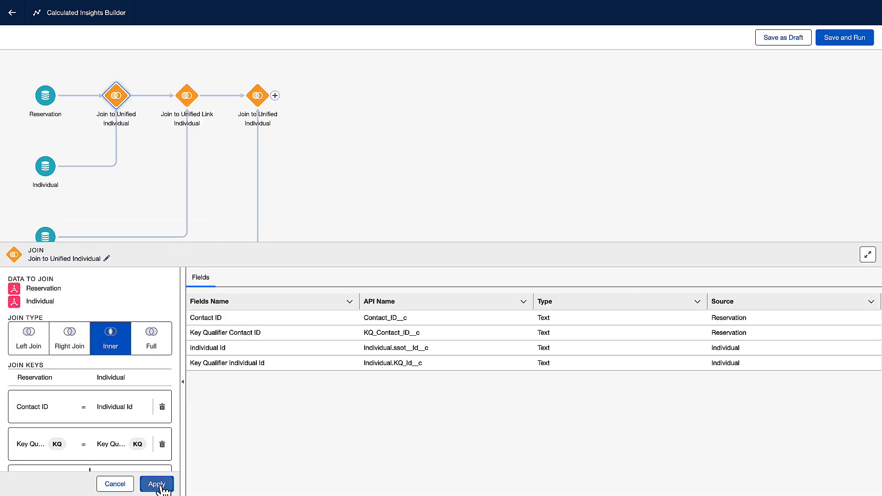
pyautogui.click(275, 95)
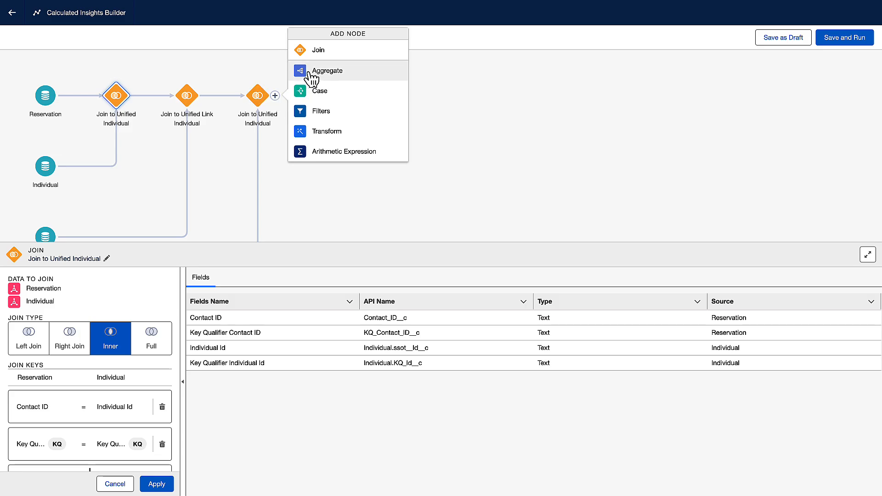
# Add an aggregate step with a 'Lifetime Reservations' measure counting Reservation ID.
pyautogui.click(326, 70)
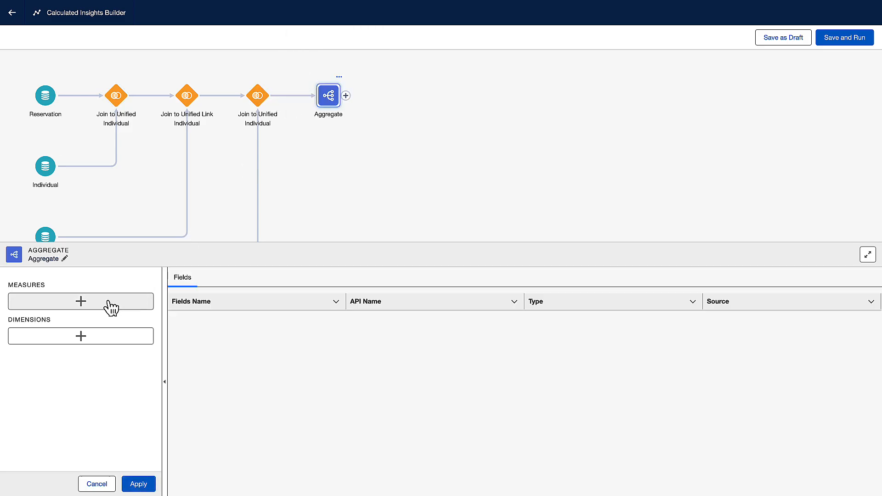
pyautogui.click(80, 301)
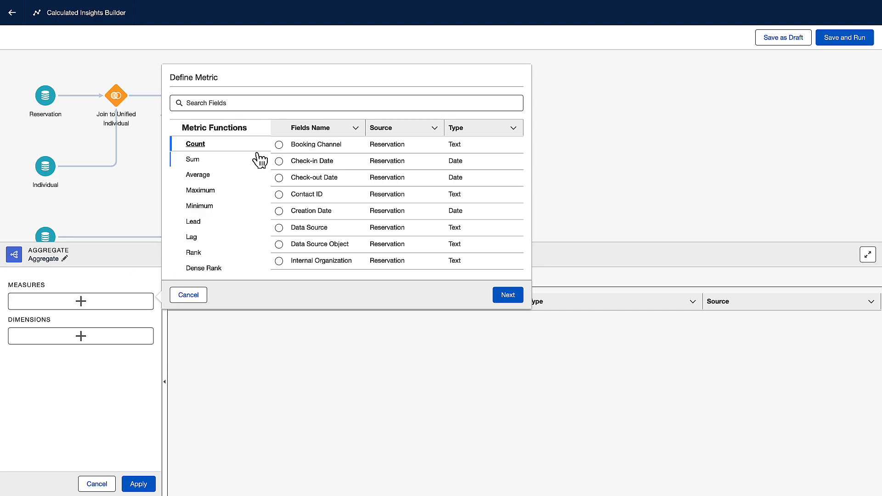
pyautogui.write('res')
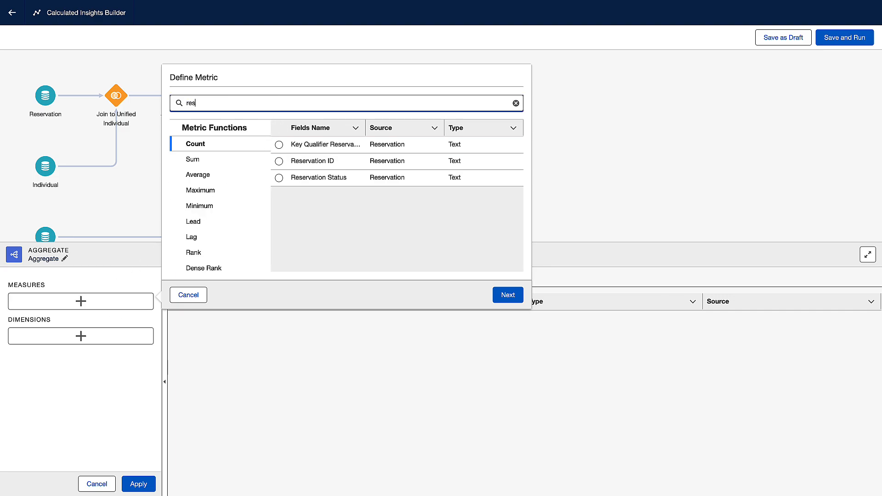
pyautogui.click(278, 161)
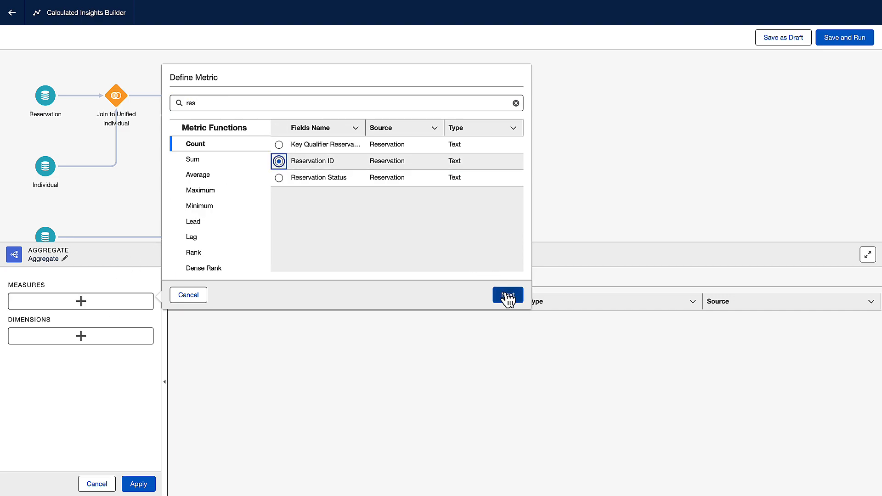
pyautogui.click(507, 295)
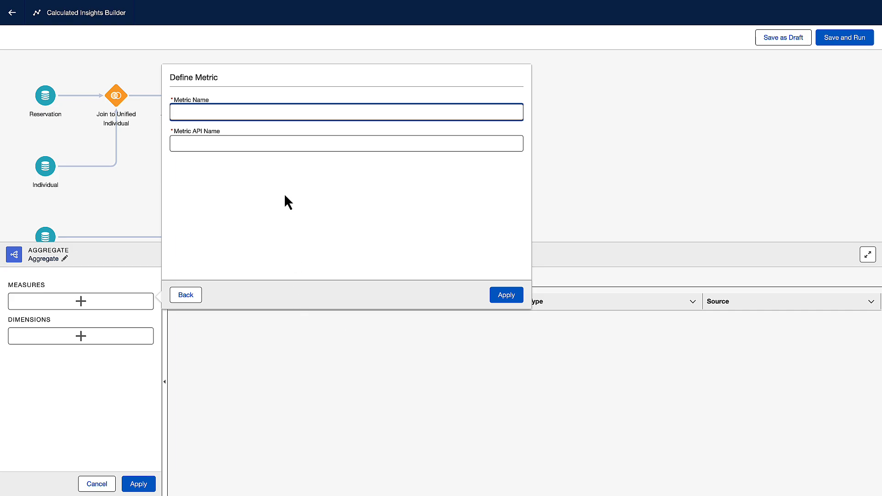
pyautogui.write('Lifetime Reservations')
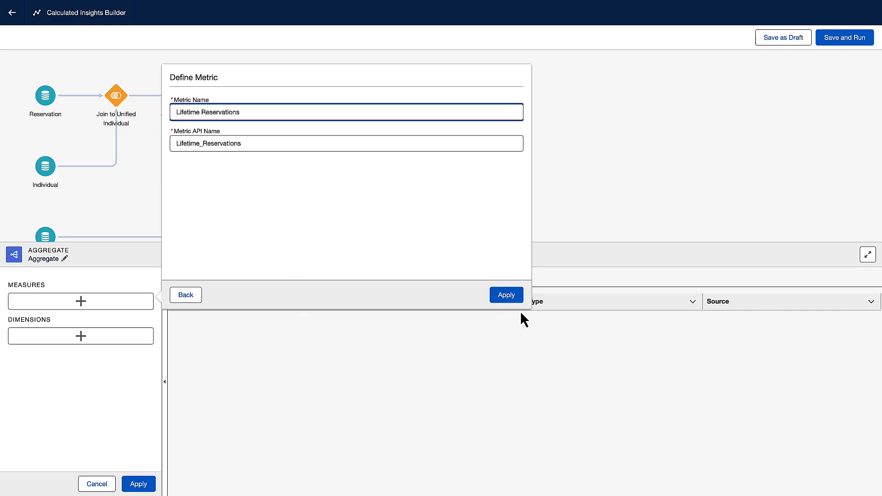
pyautogui.click(505, 295)
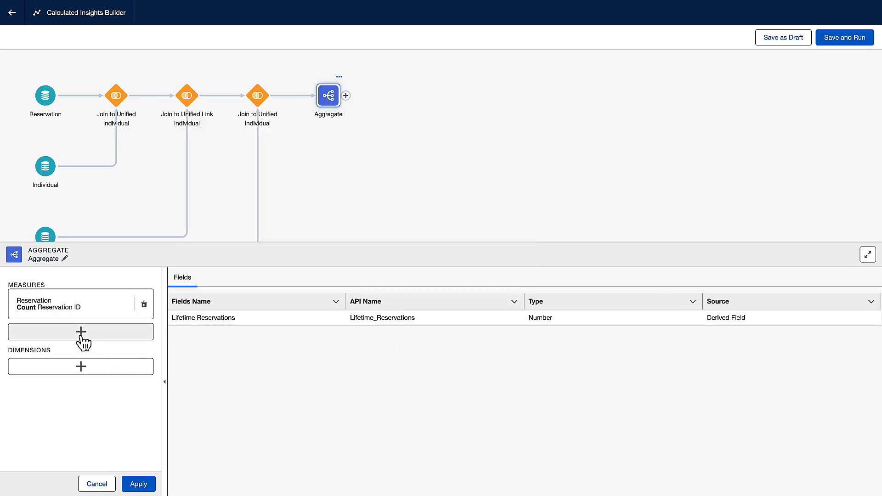
# Add a 'Lifetime Value' measure summing reservation Total Price.
pyautogui.click(80, 331)
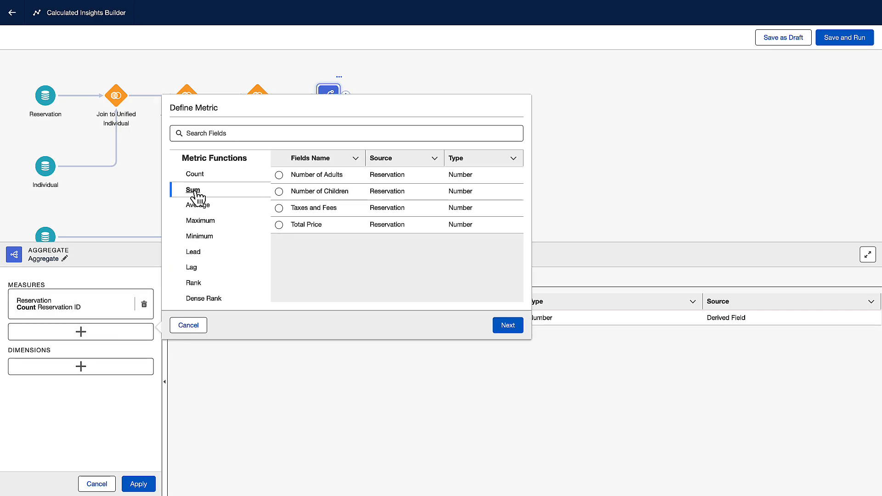
pyautogui.click(278, 225)
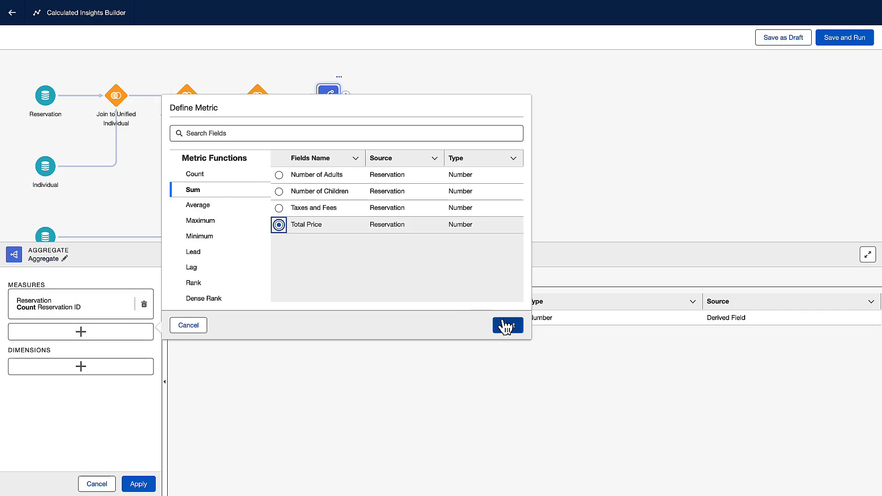
pyautogui.click(506, 325)
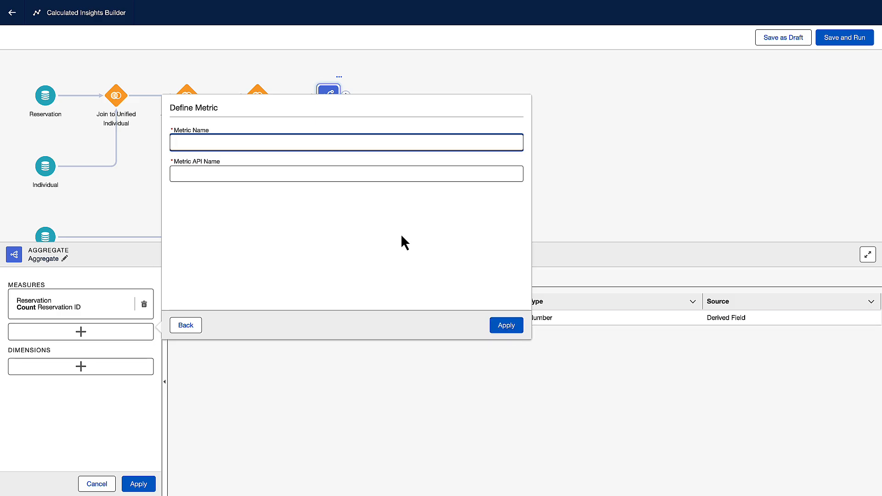
pyautogui.click(505, 325)
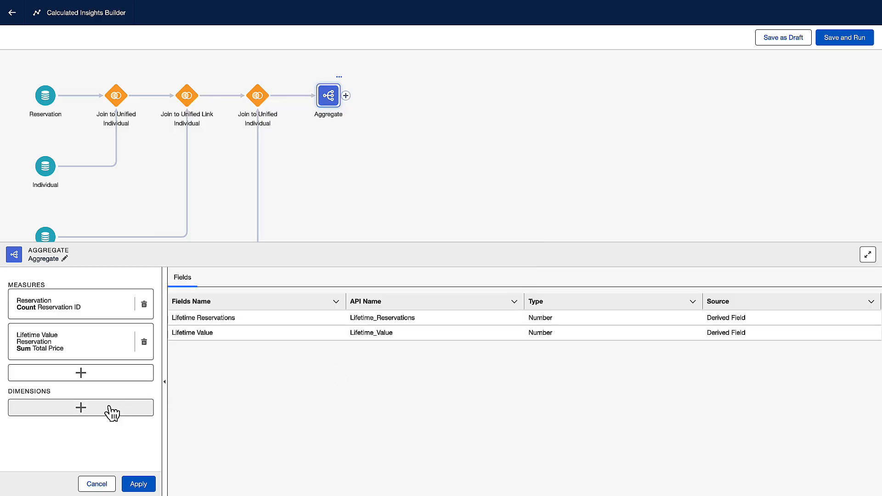
# Add a 'Unified Id' dimension from Unified Individual Id (Unified Individual ccid).
pyautogui.click(81, 406)
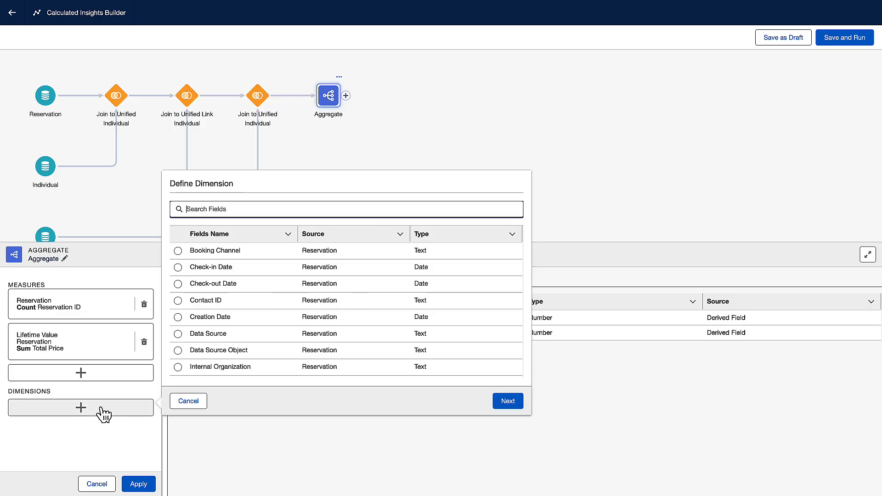
pyautogui.write('unif')
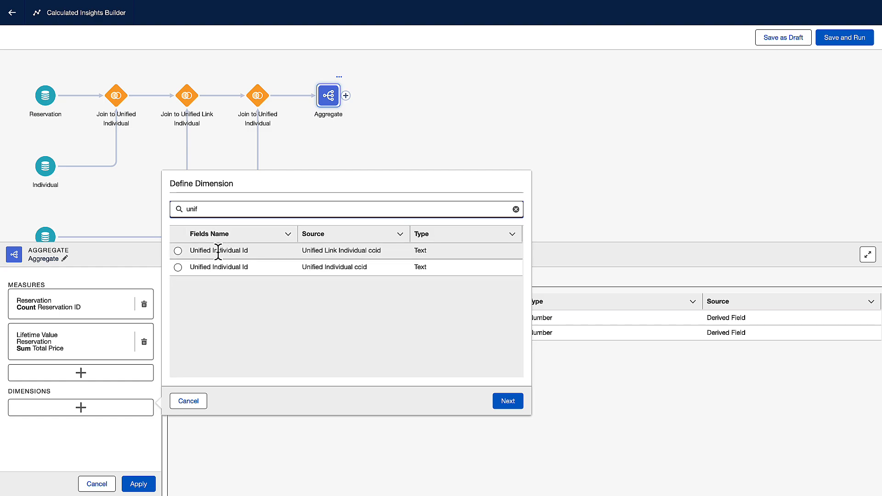
pyautogui.click(178, 267)
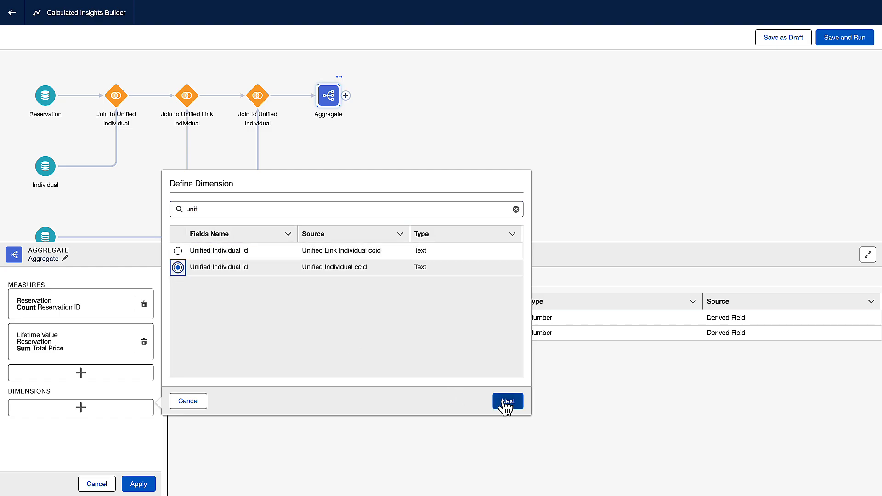
pyautogui.click(507, 401)
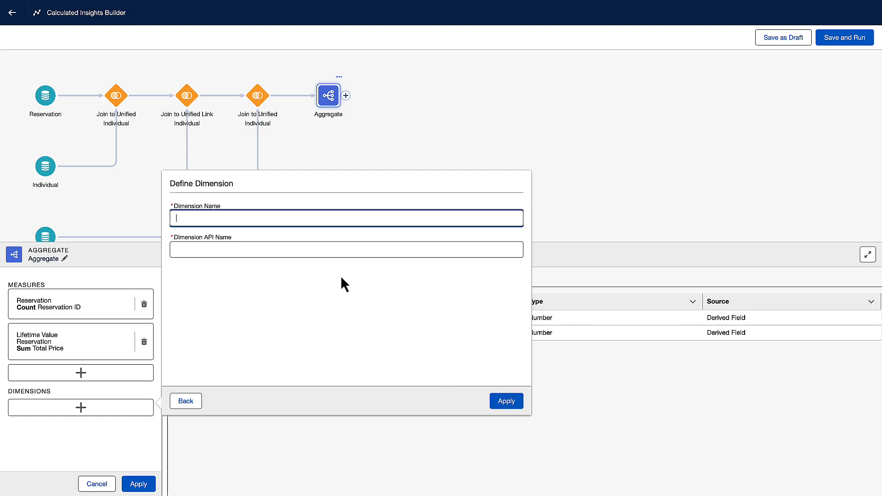
pyautogui.write('Unified Id')
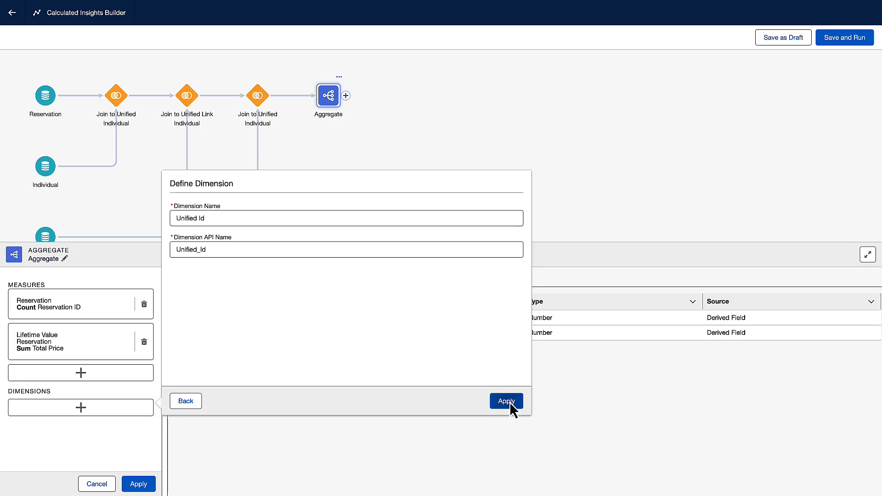
pyautogui.click(506, 401)
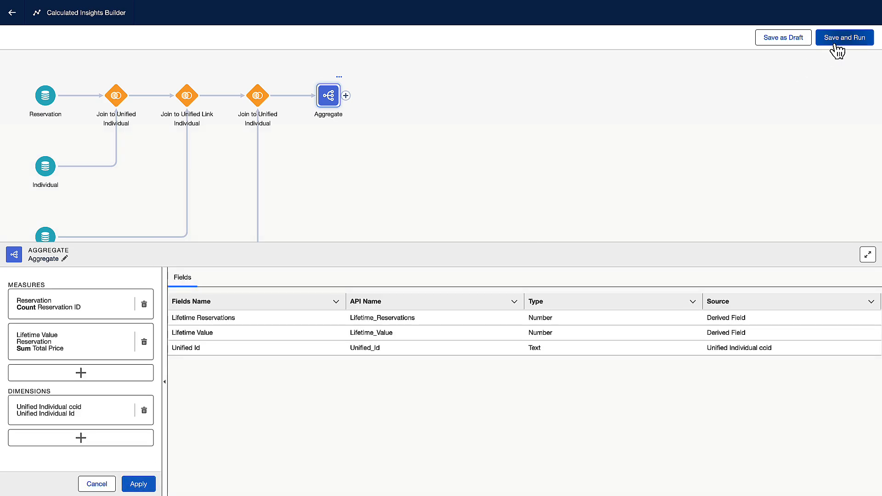
# Save the insight as 'Spend Profile By Guest' and publish it to start a run.
pyautogui.click(843, 37)
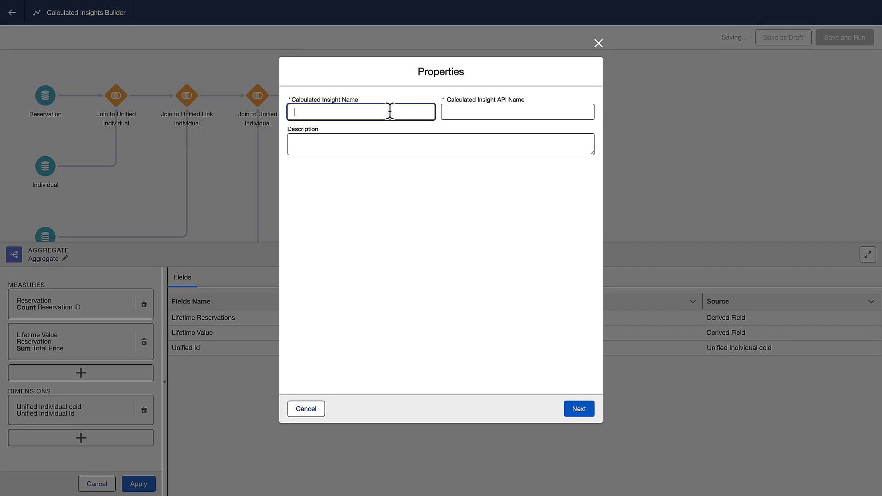
pyautogui.write('Spend Profile By Guest')
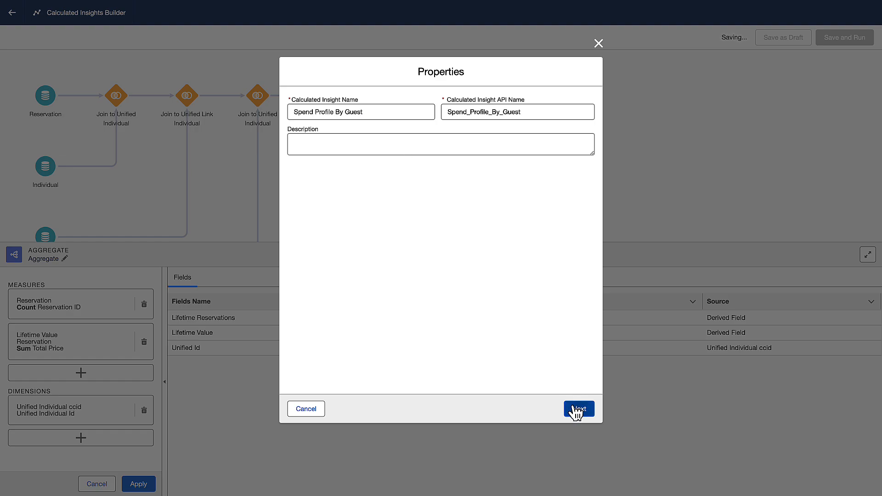
pyautogui.click(578, 409)
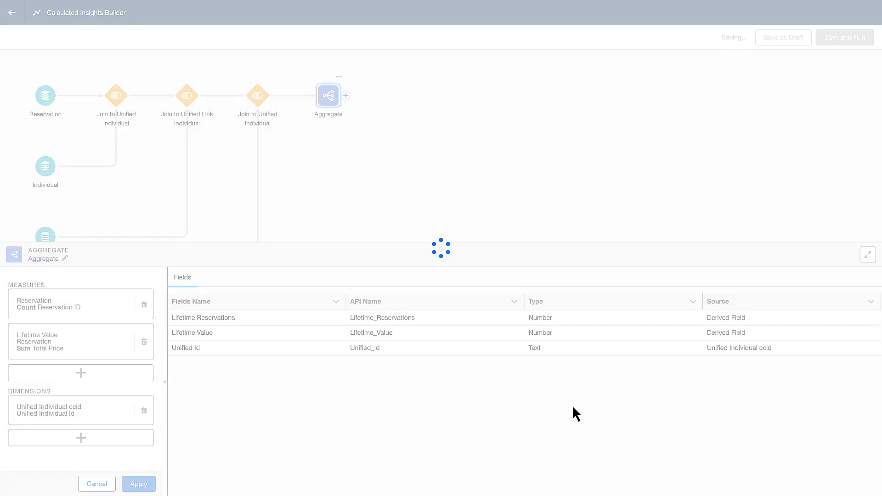
pyautogui.moveTo(603, 255)
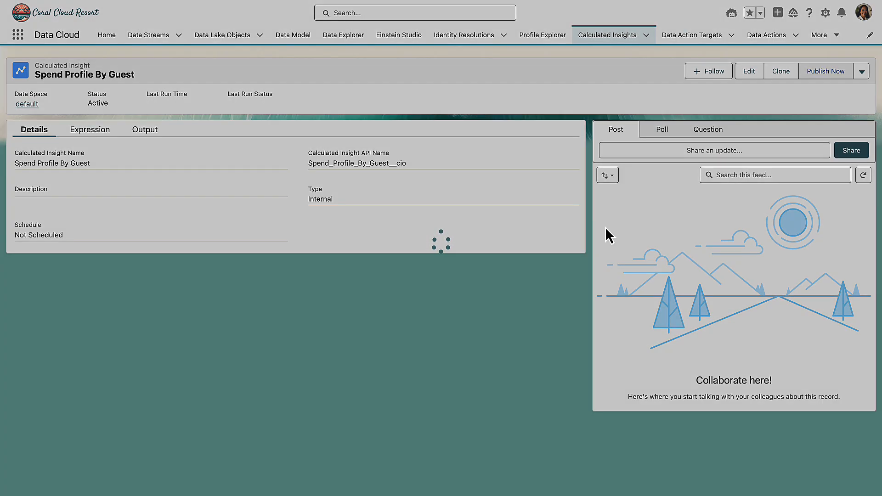
pyautogui.click(825, 70)
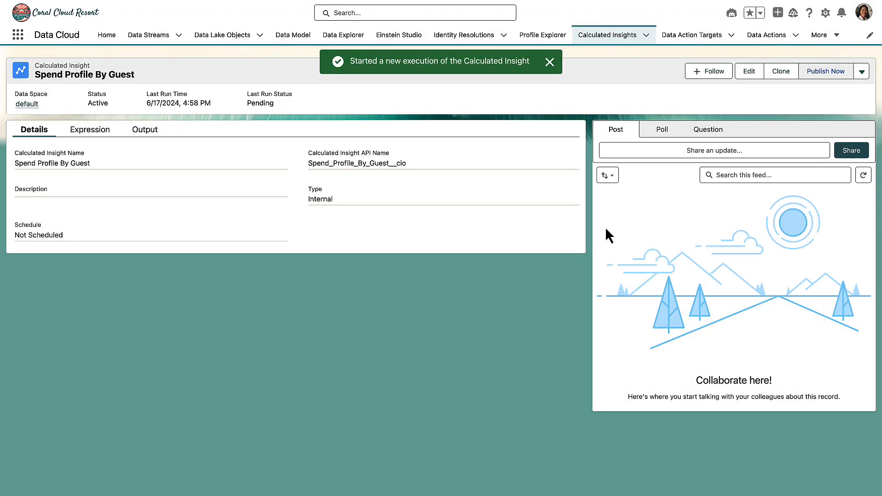